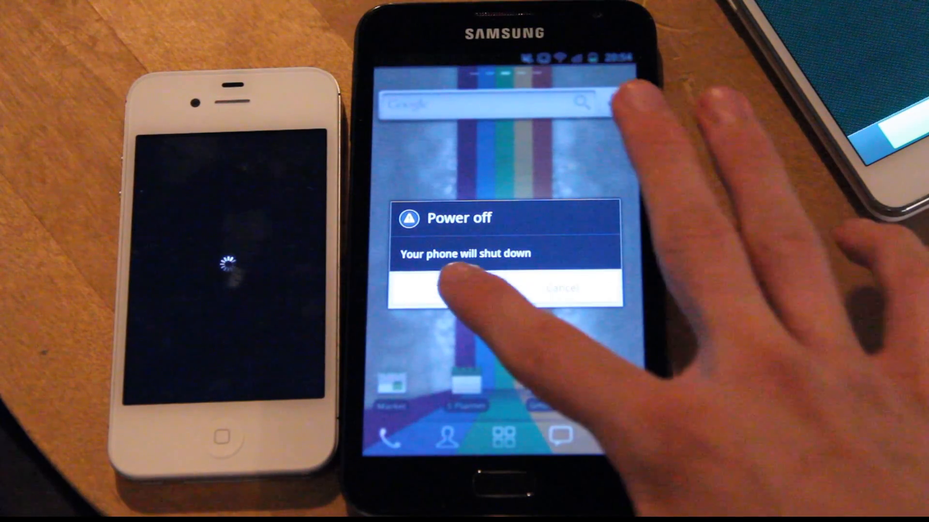
pyautogui.click(453, 287)
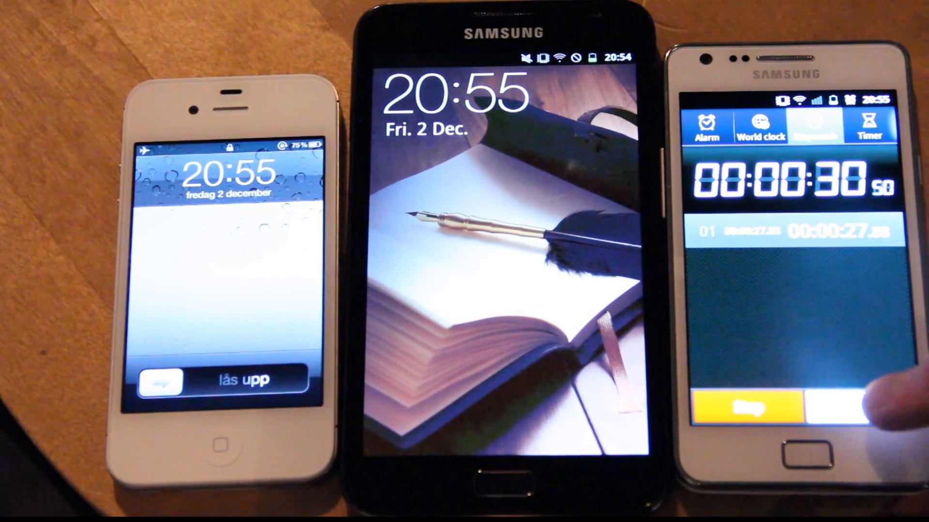
pyautogui.click(744, 407)
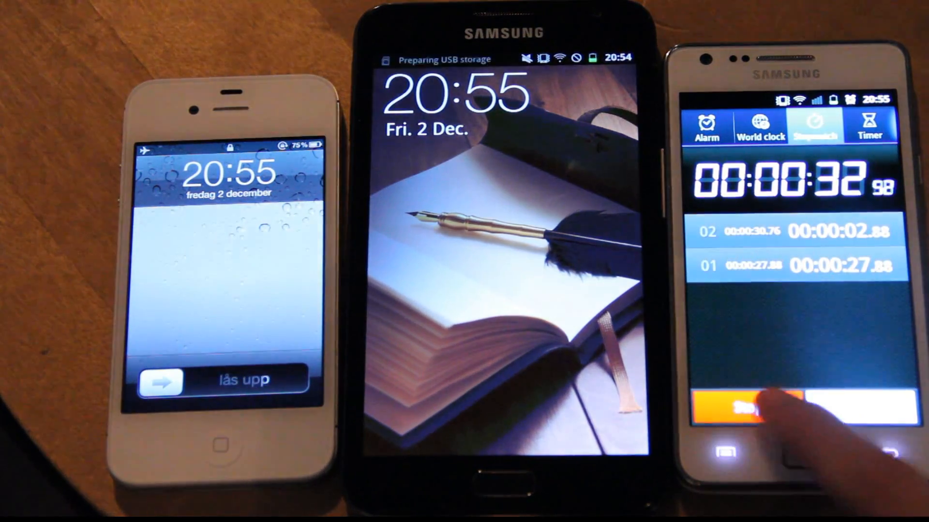
pyautogui.click(745, 405)
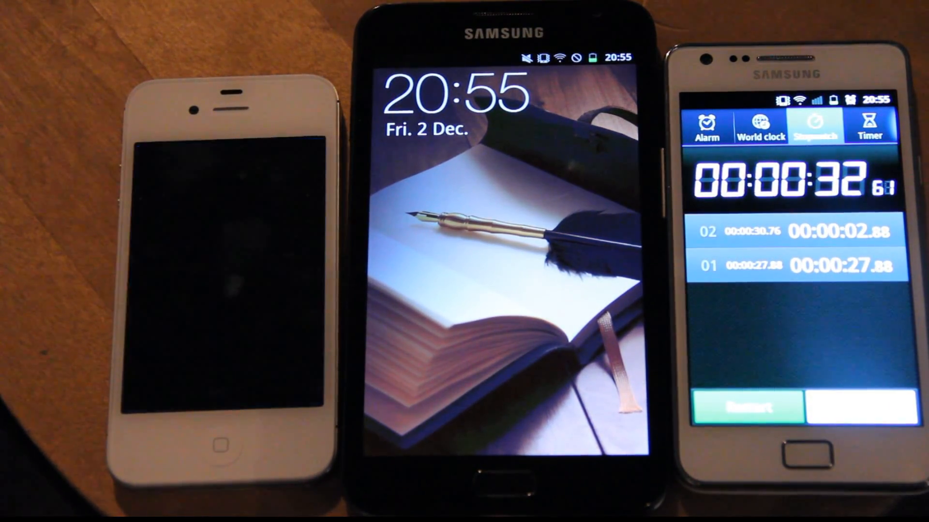